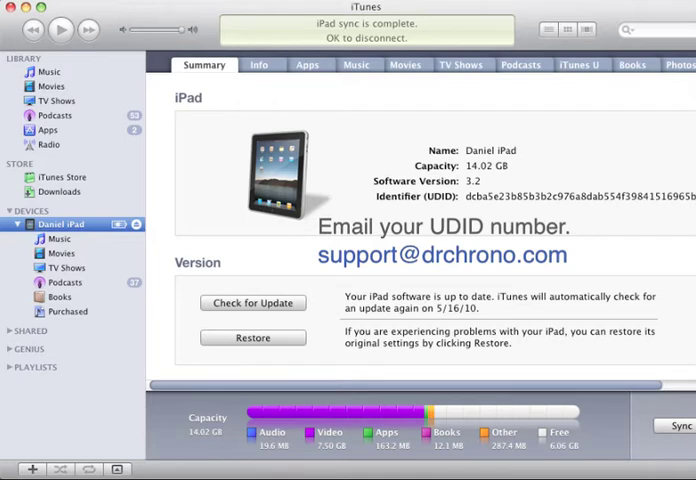
mouse_move(647, 188)
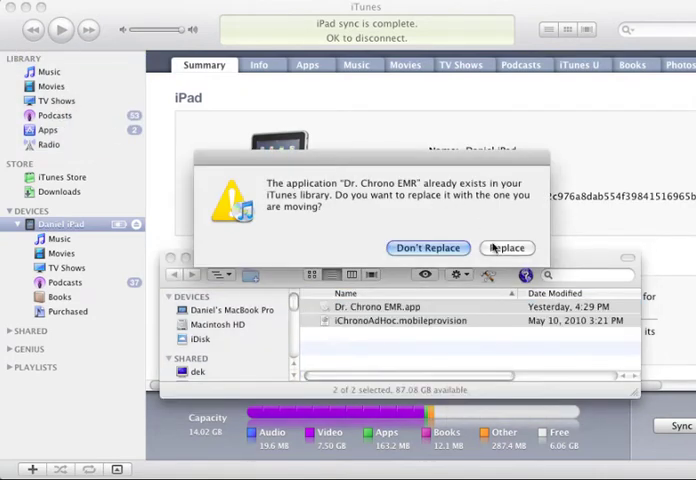
- Replace the existing Dr. Chrono EMR copy with the new one and show the library's Apps
click(507, 247)
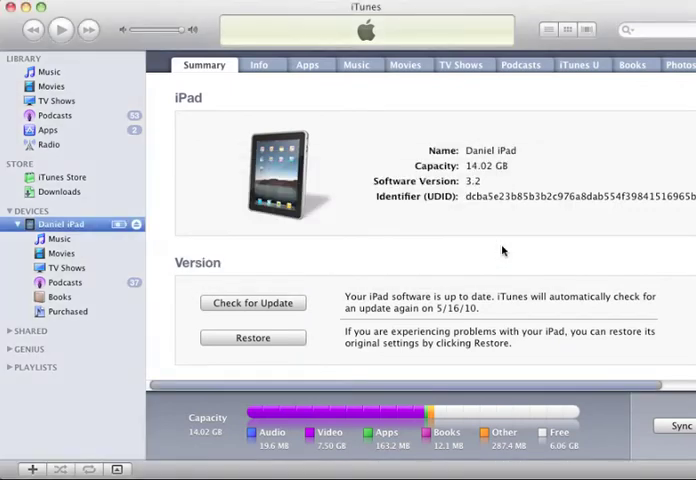
click(48, 129)
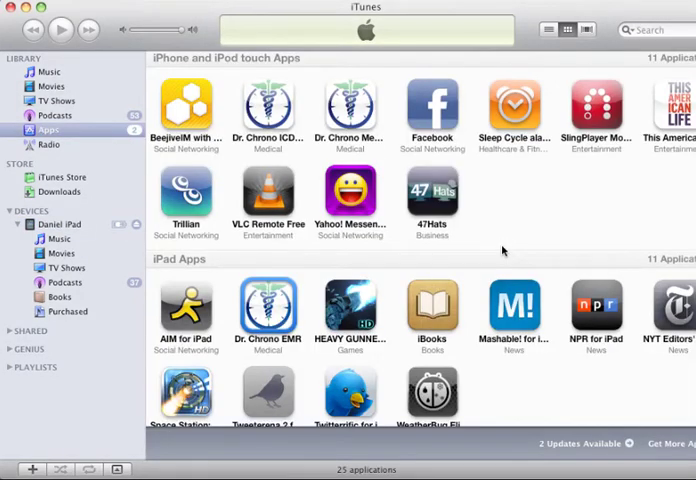
mouse_move(96, 227)
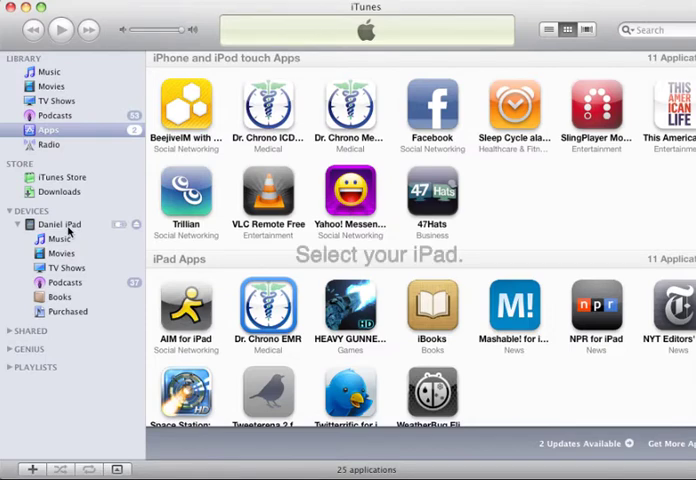
- Select the connected iPad and switch from its Summary page to its app sync list
click(61, 224)
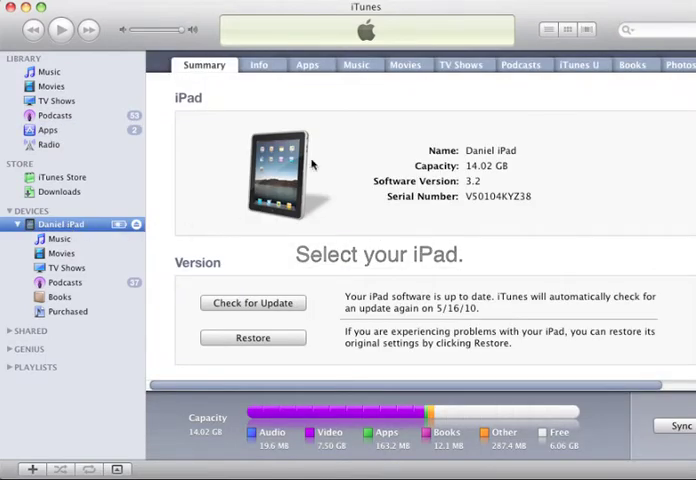
click(307, 64)
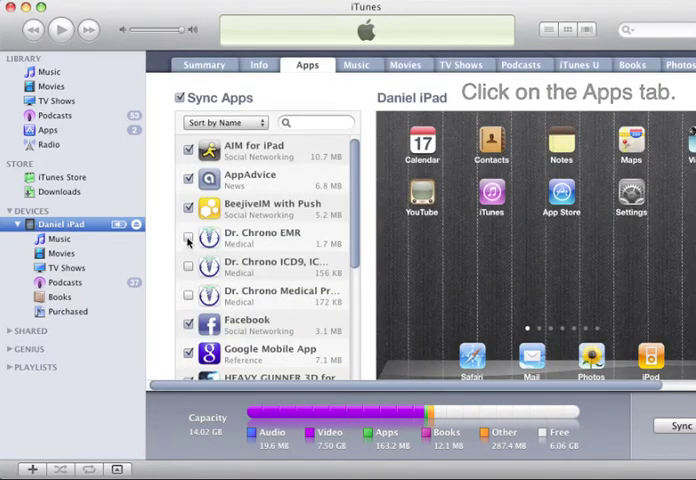
- Tick Dr. Chrono EMR in the iPad's Sync Apps list
click(189, 240)
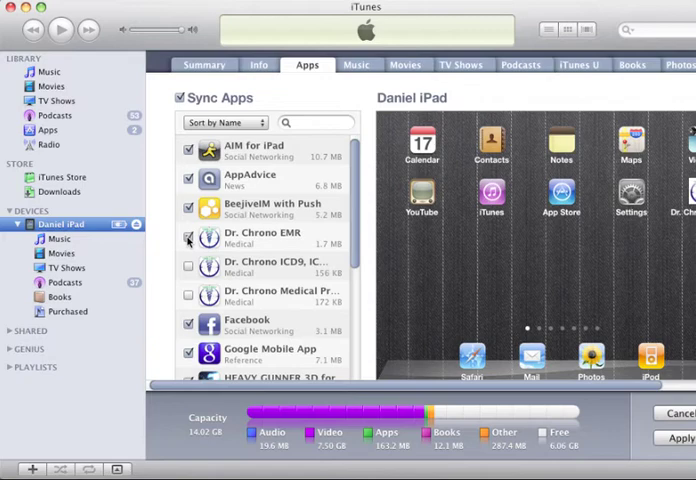